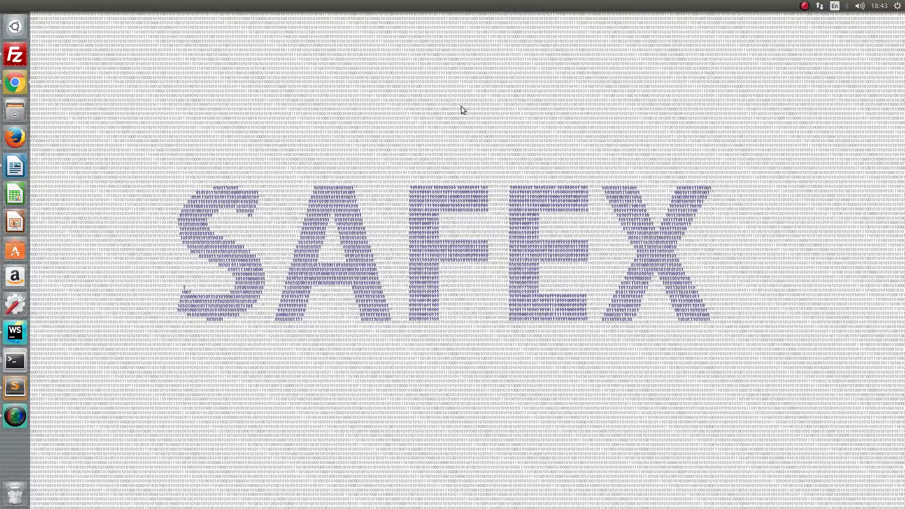
Launch Chrome from the Unity launcher and load the safex.io homepage.
left_click(14, 83)
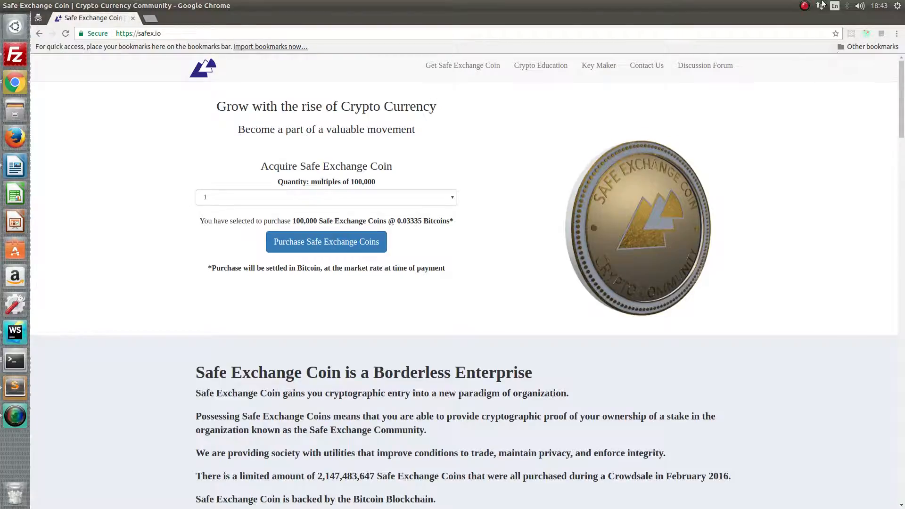
Disconnect Wired connection 2 from the top-panel network menu to go offline.
left_click(820, 5)
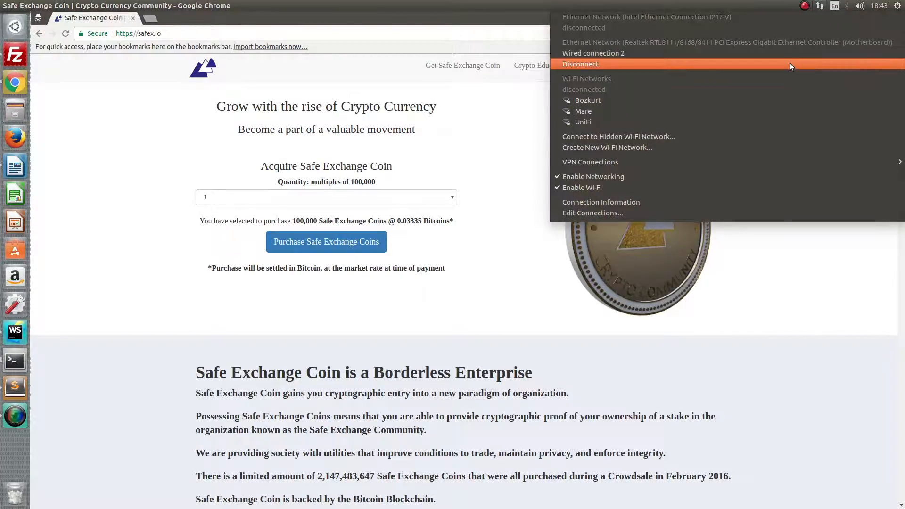
left_click(580, 64)
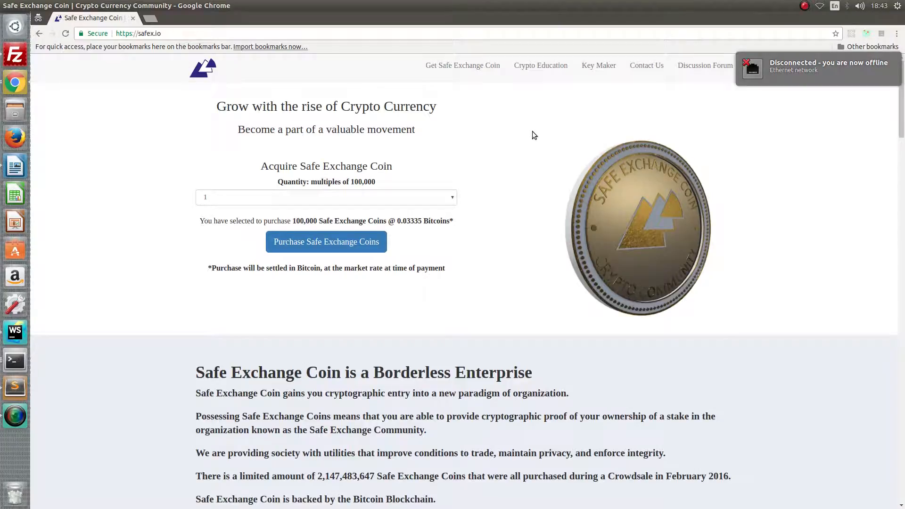
mouse_move(599, 65)
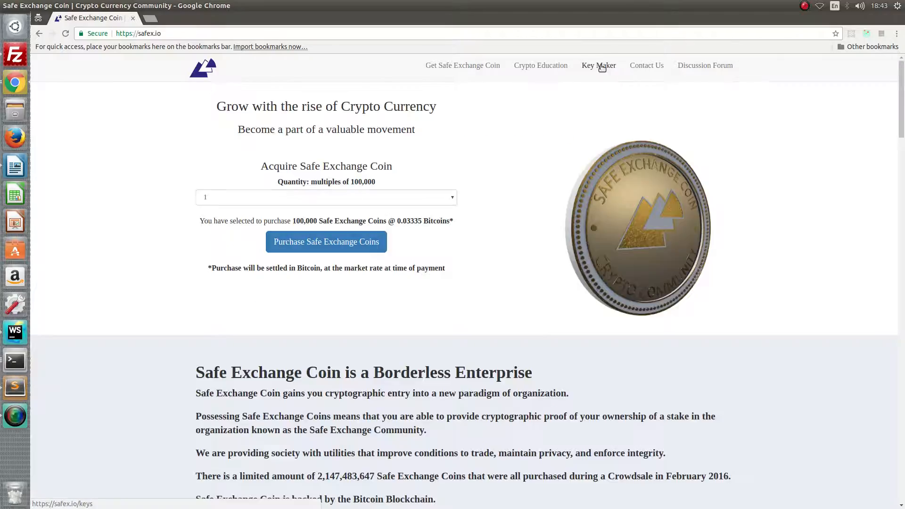
Go to the Key Maker page from the safex.io top navigation bar.
left_click(599, 66)
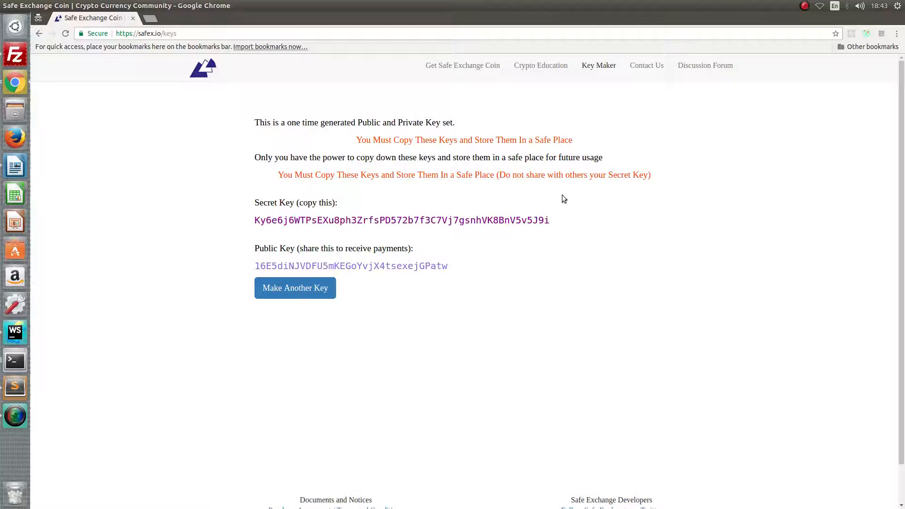
mouse_move(510, 232)
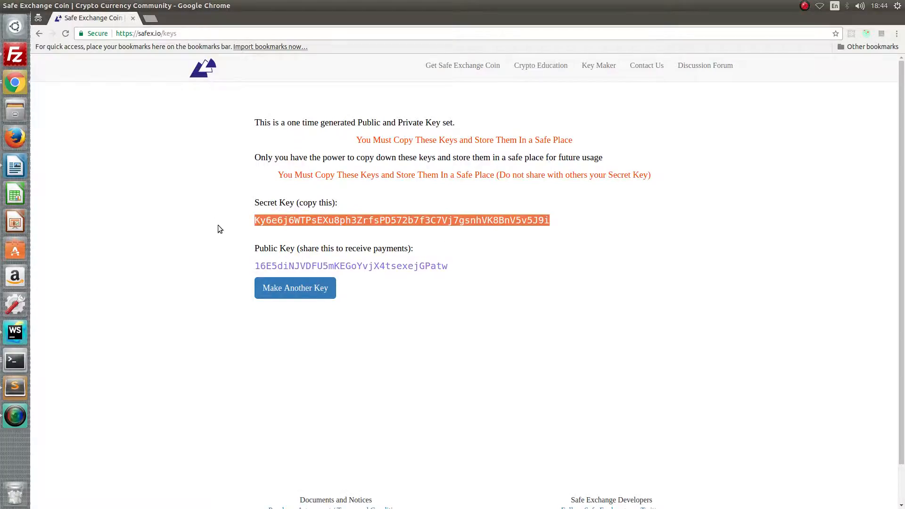
mouse_move(548, 292)
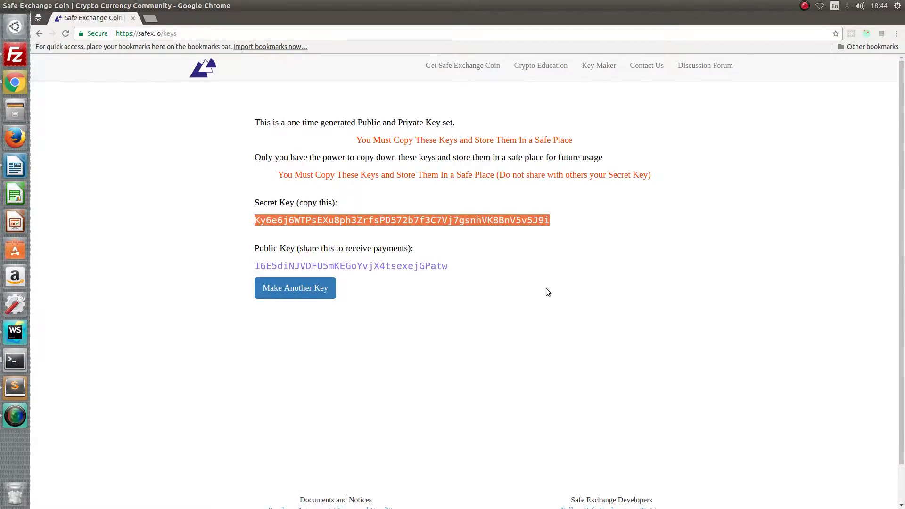
key("ctrl+p")
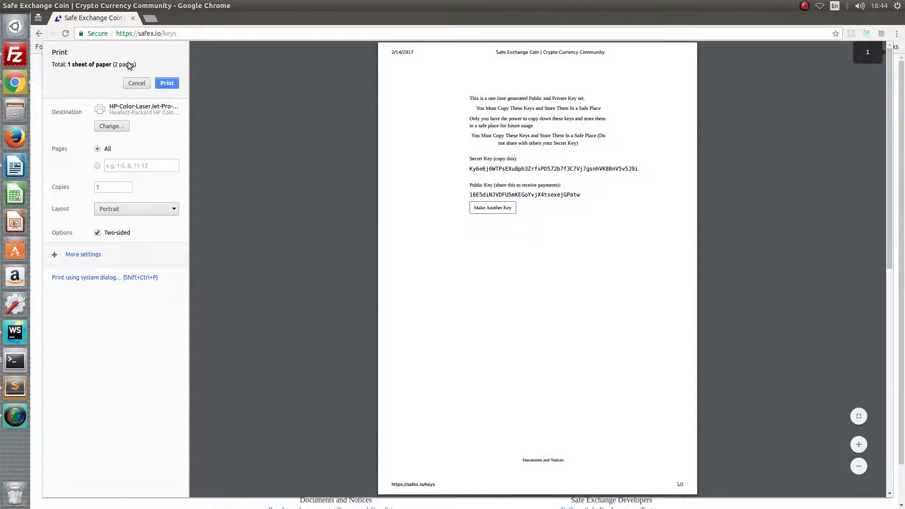
left_click(136, 83)
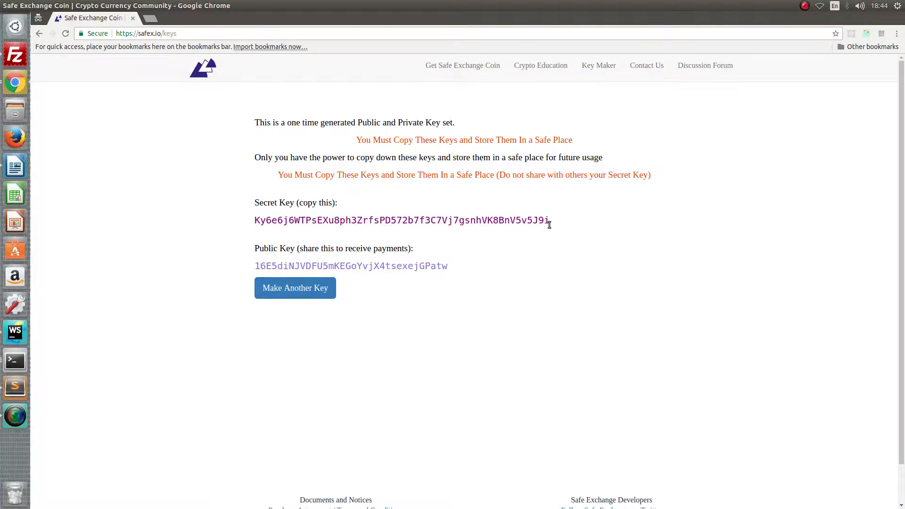
mouse_move(541, 250)
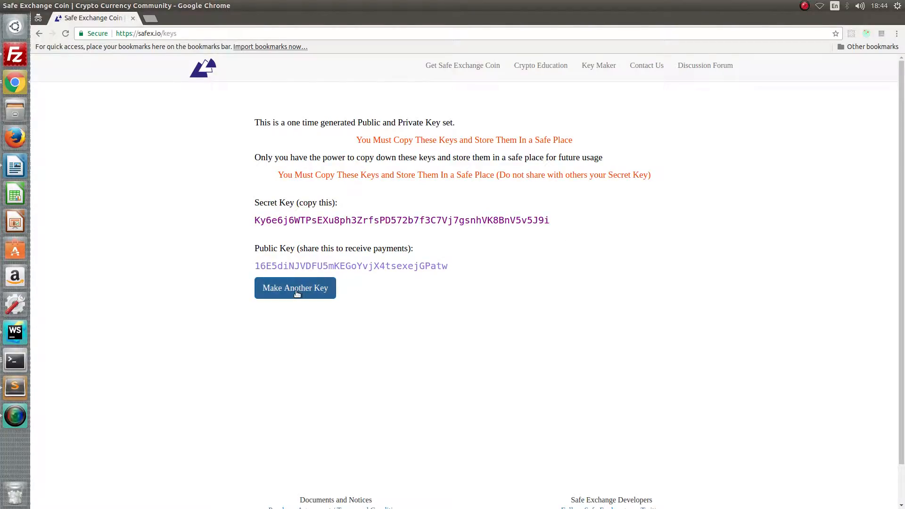
Replace the current key pair with a new one using Make Another Key.
left_click(295, 288)
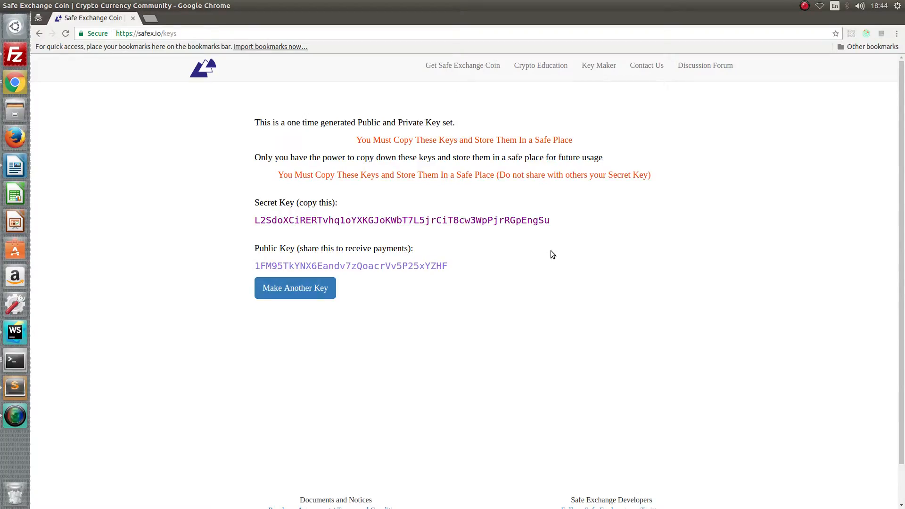
mouse_move(531, 245)
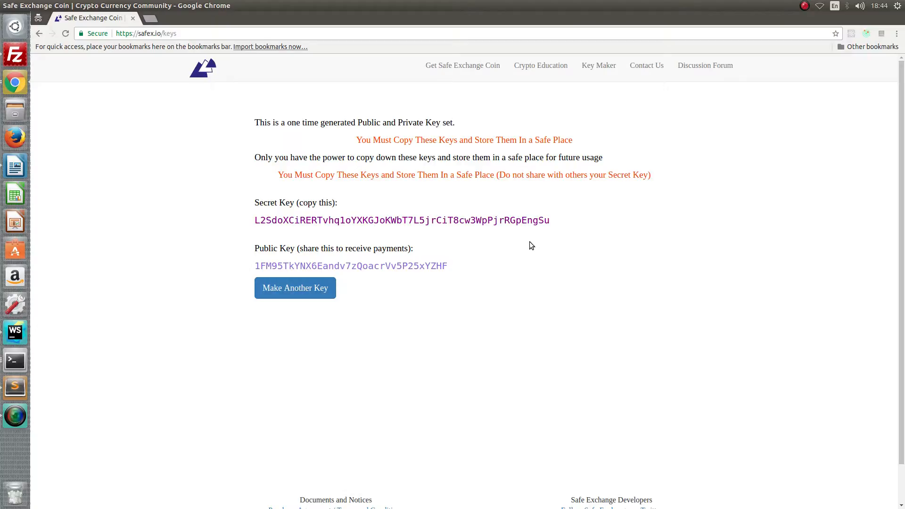
mouse_move(542, 244)
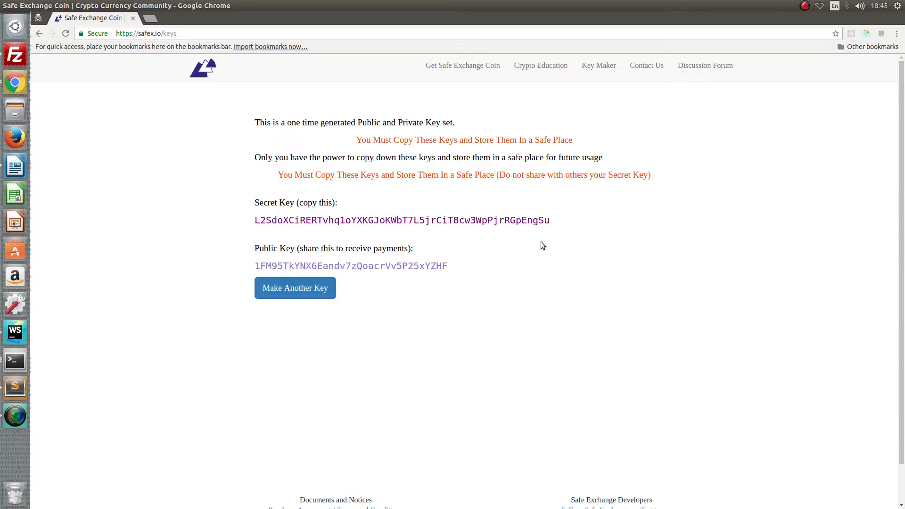
mouse_move(565, 237)
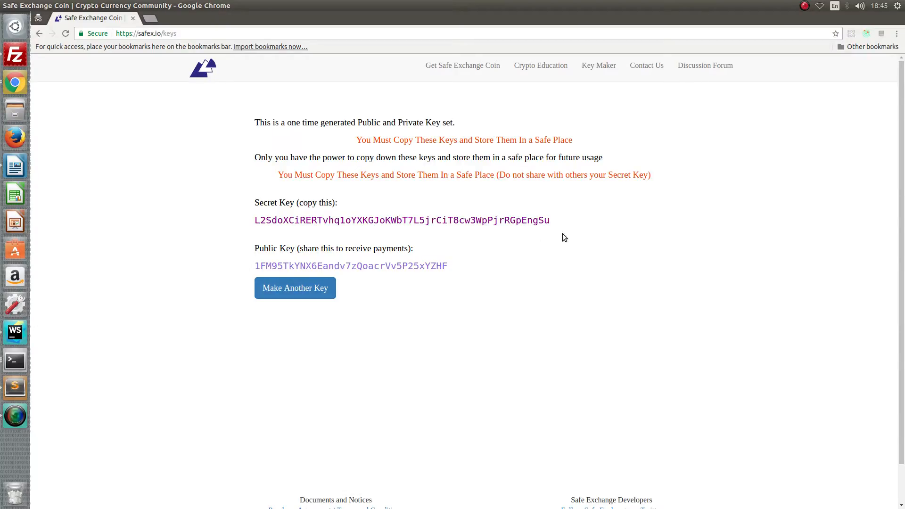